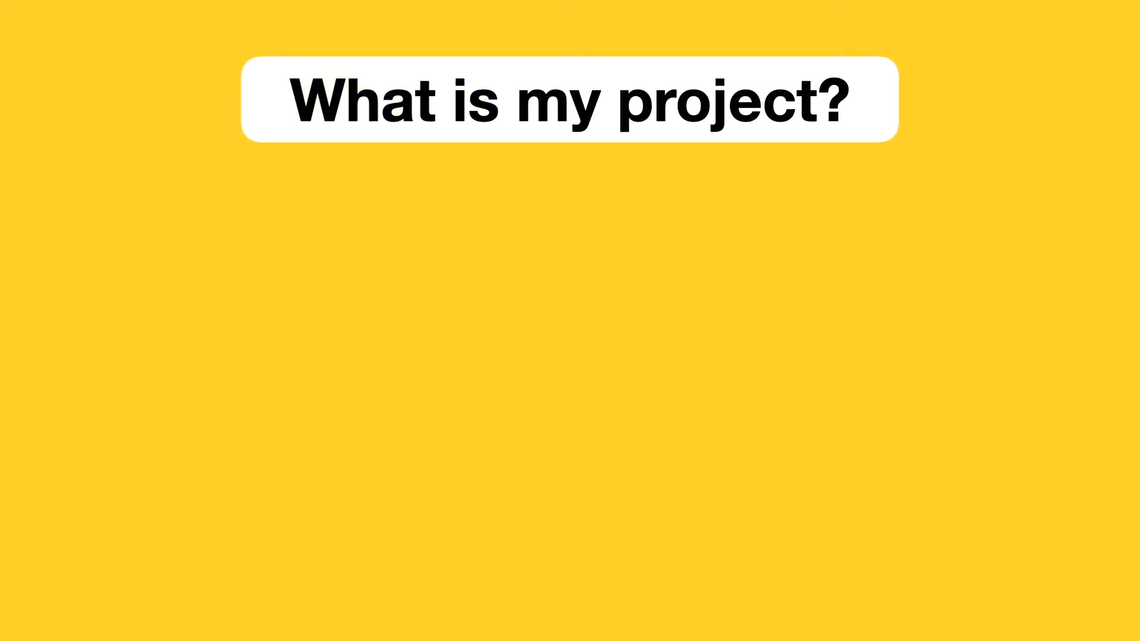
Answer 'What is my project?' with 'Handle and track all items and know how many there are'.
{"action": "type", "text": "Handle and track all items and kno"}
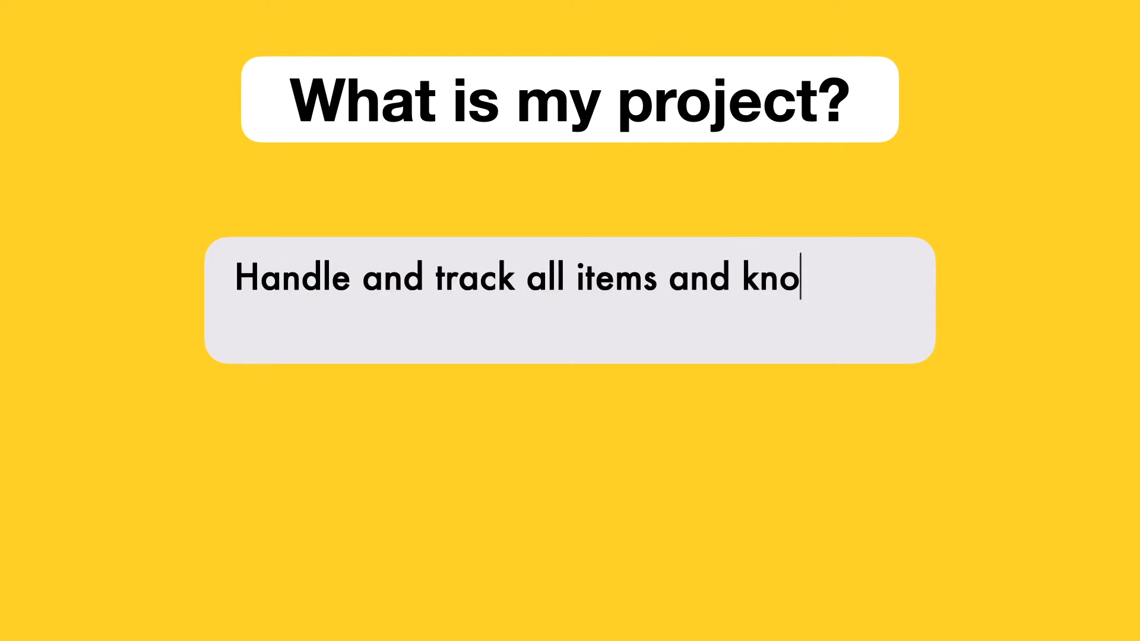
{"action": "type", "text": "w how many there are"}
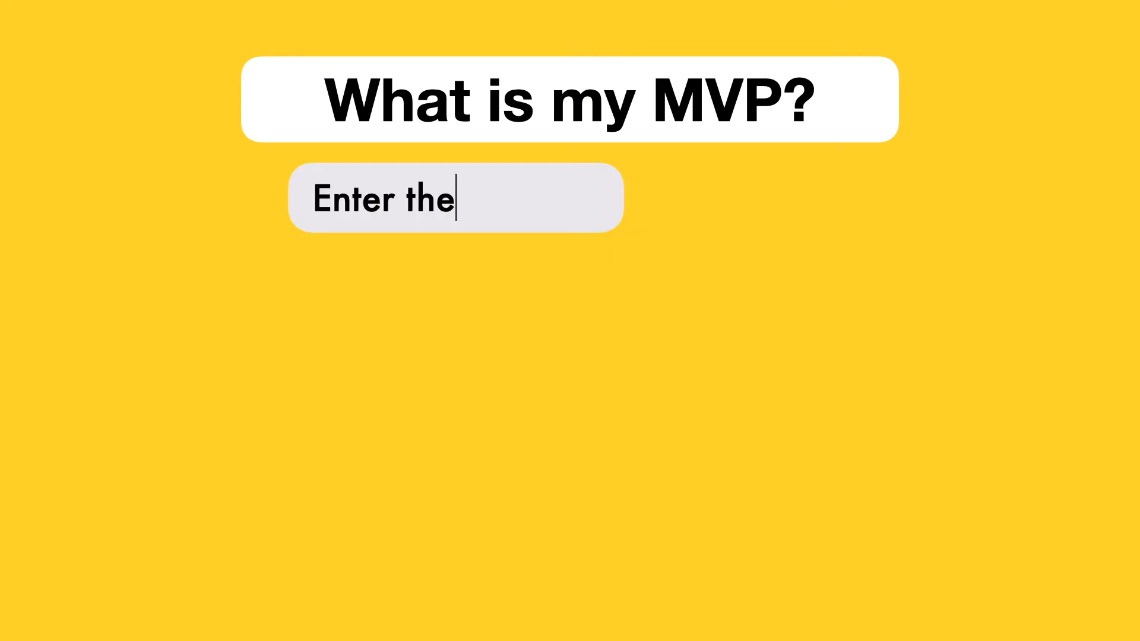
Type 'name' to complete the first MVP feature 'Enter the name'.
{"action": "type", "text": "name"}
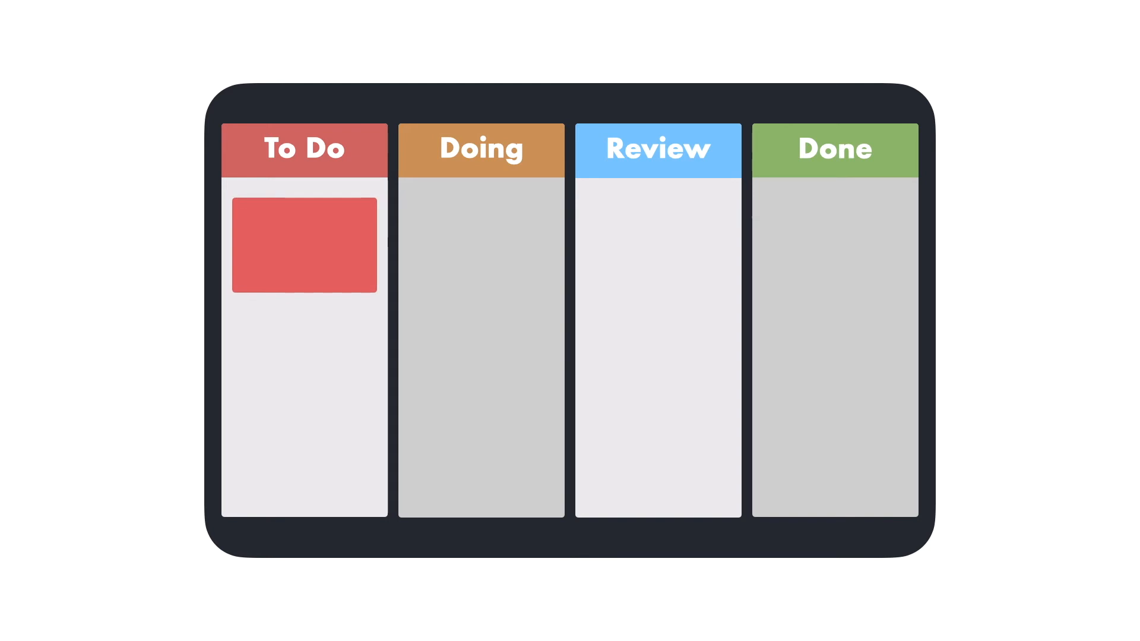
Drag the top red To Do card across into the Doing column.
{"action": "left_click_drag", "start_coordinate": [303, 247], "coordinate": [404, 240]}
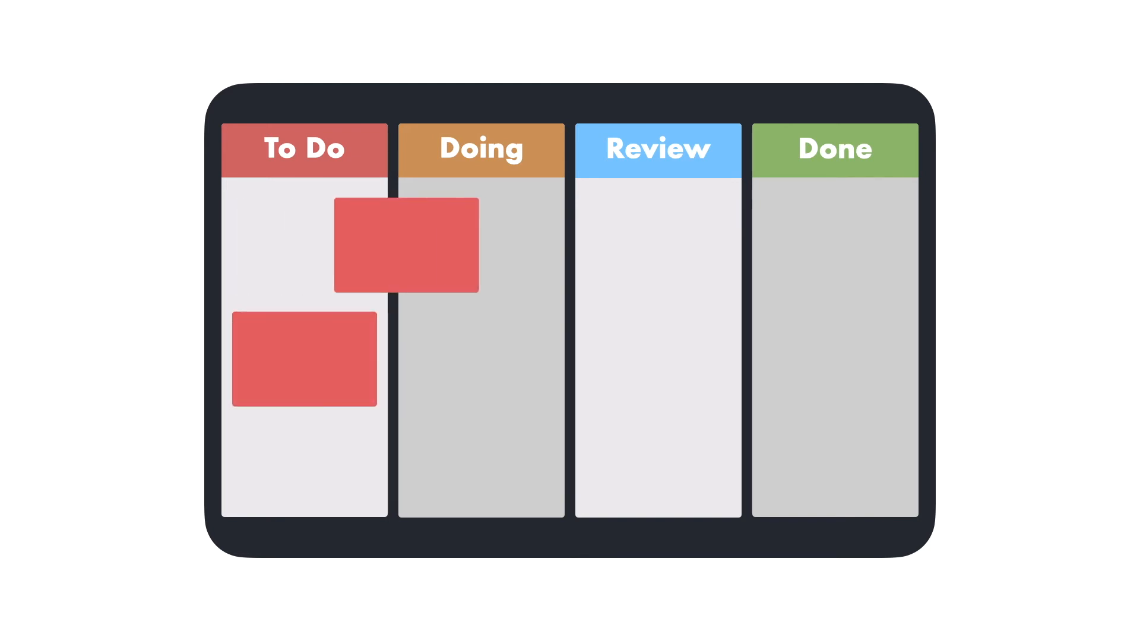
{"action": "left_click_drag", "start_coordinate": [405, 247], "coordinate": [480, 244]}
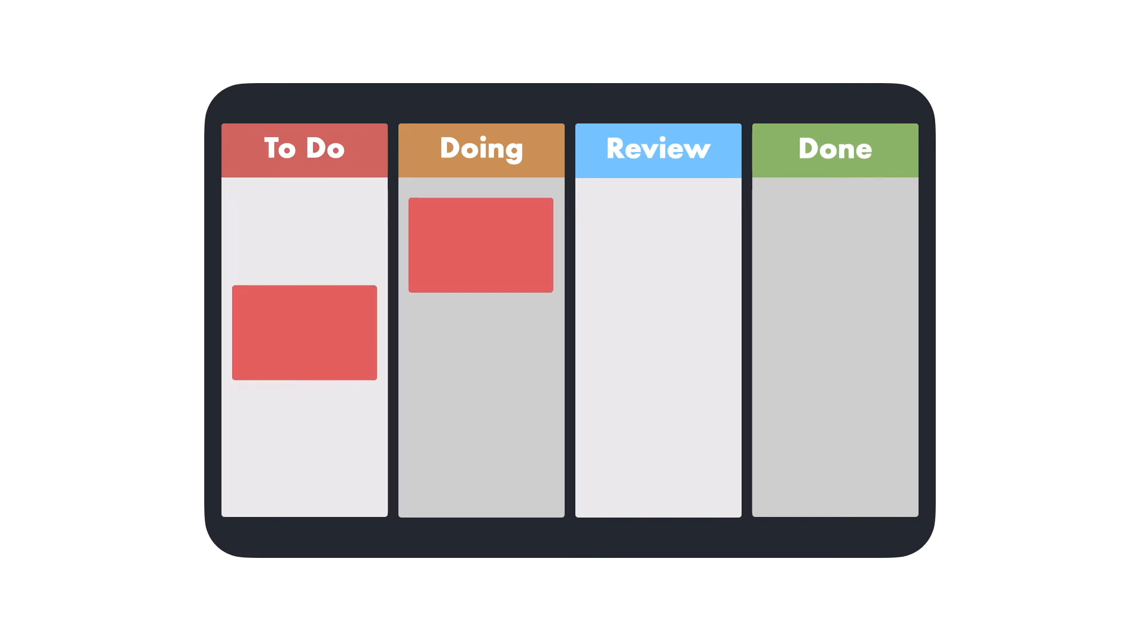
{"action": "left_click_drag", "start_coordinate": [302, 329], "coordinate": [302, 244]}
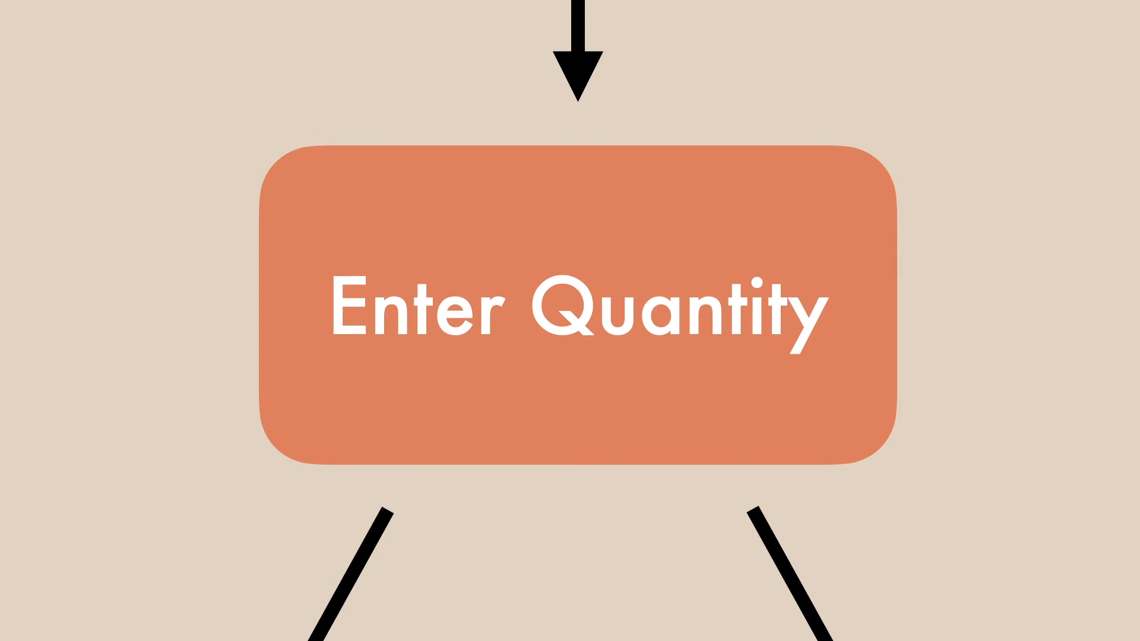
Scroll from the Enter Quantity box down to its Frontend and Backend branches.
{"action": "scroll", "scroll_direction": "down", "scroll_amount": 3}
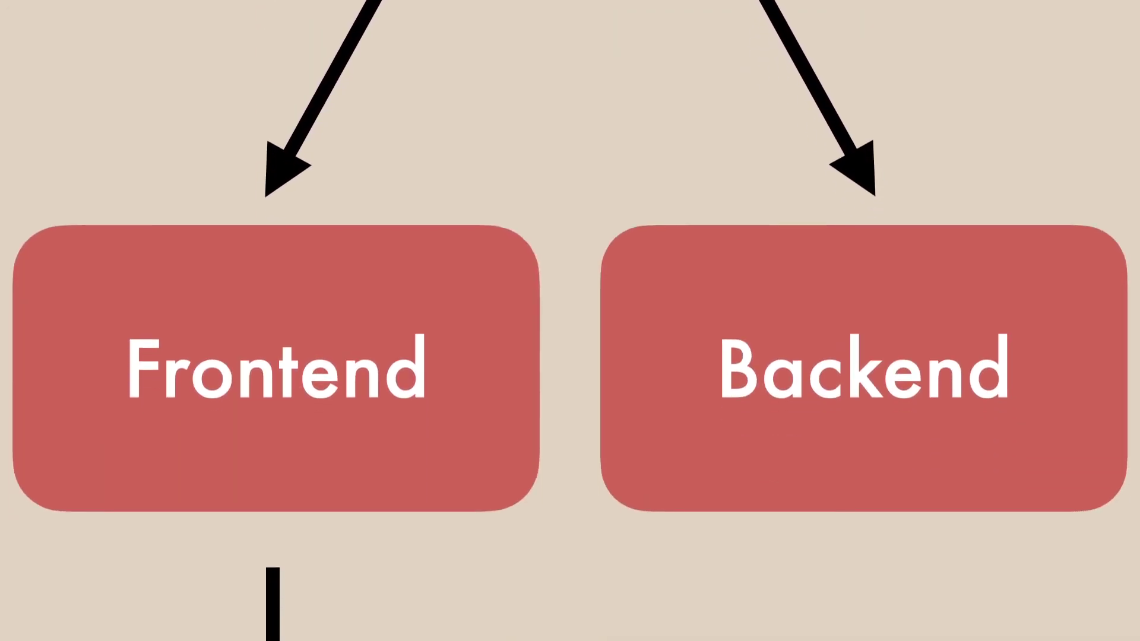